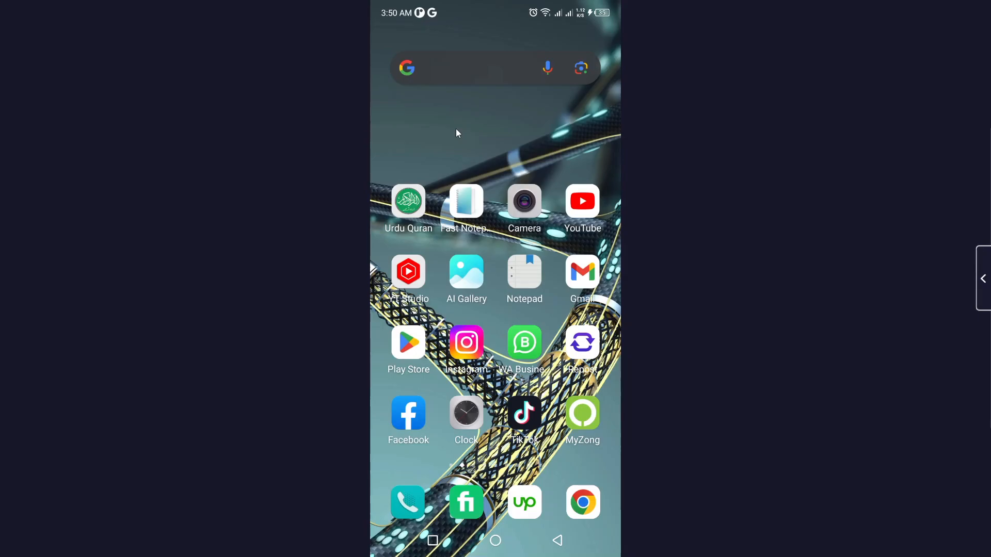
{"action": "mouse_move", "coordinate": [478, 380]}
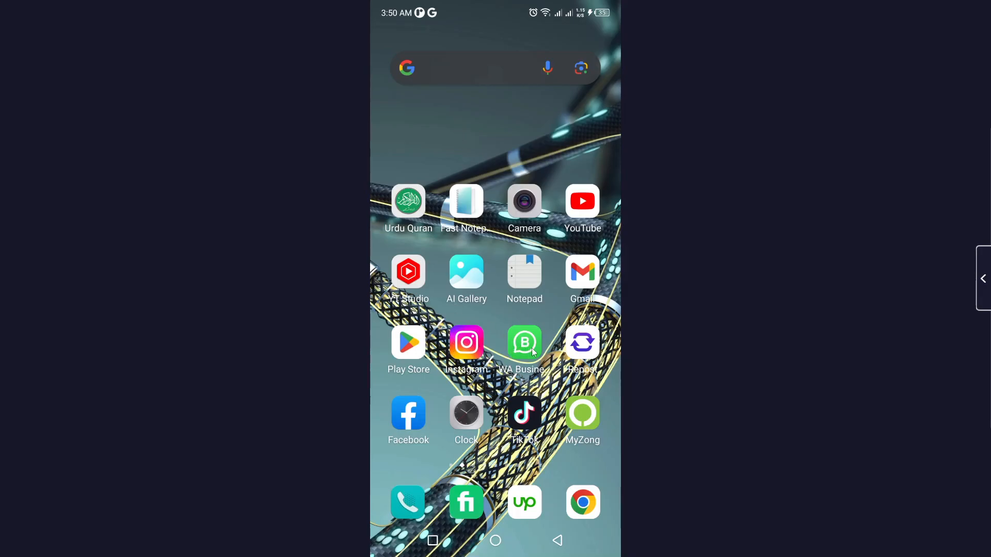
- Launch WhatsApp Business and go to Settings from the three-dot menu
{"action": "left_click", "coordinate": [524, 343]}
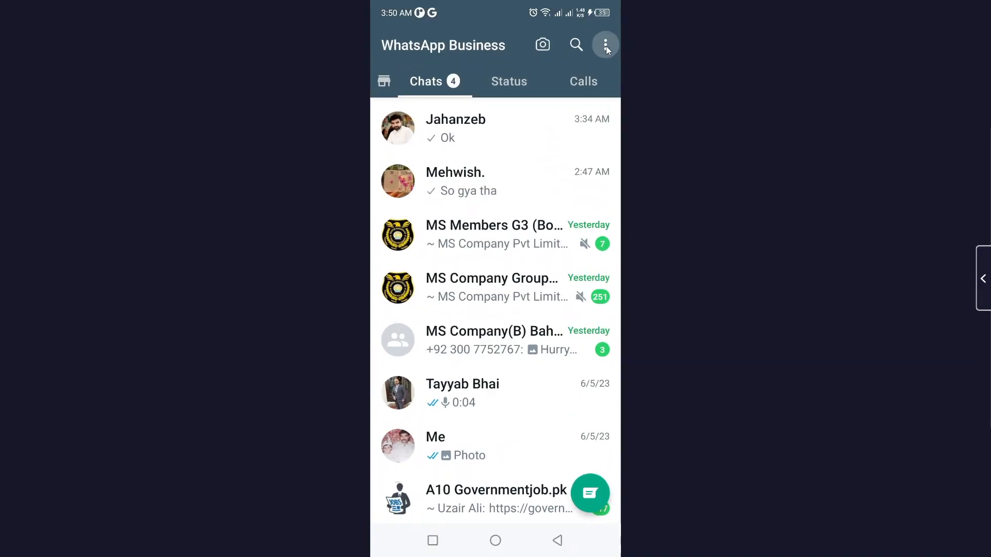
{"action": "left_click", "coordinate": [604, 45]}
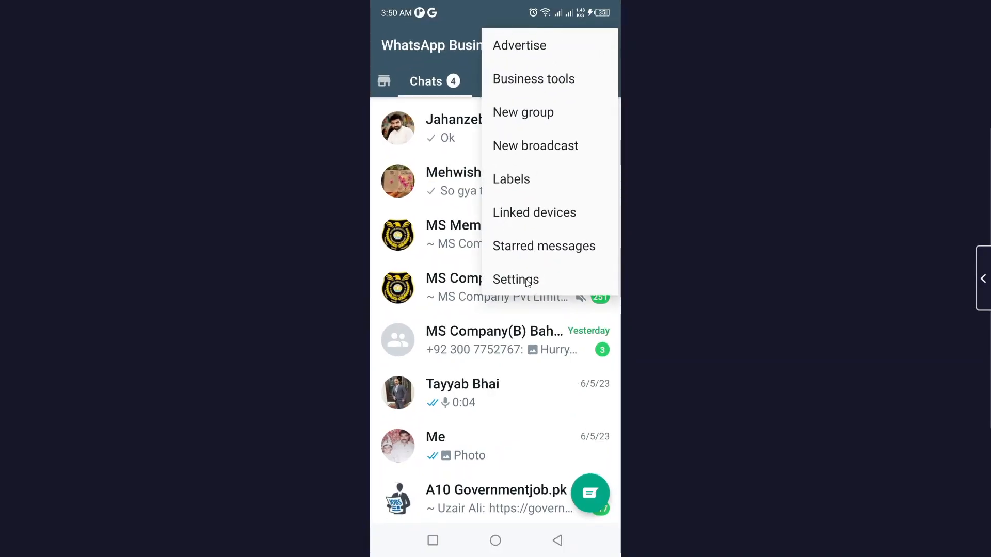
{"action": "left_click", "coordinate": [515, 279]}
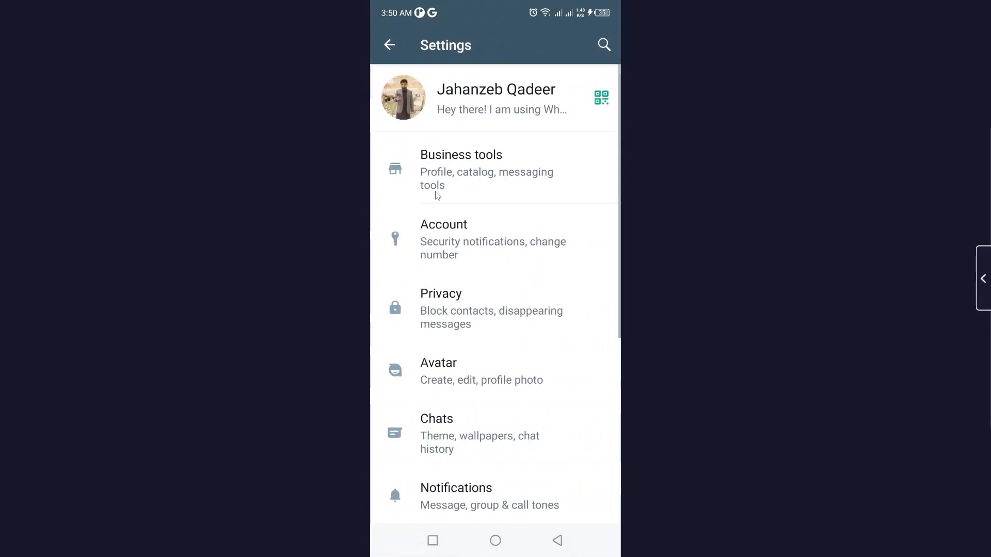
- Go to Privacy and reach the Fingerprint lock page further down the list
{"action": "left_click", "coordinate": [441, 294]}
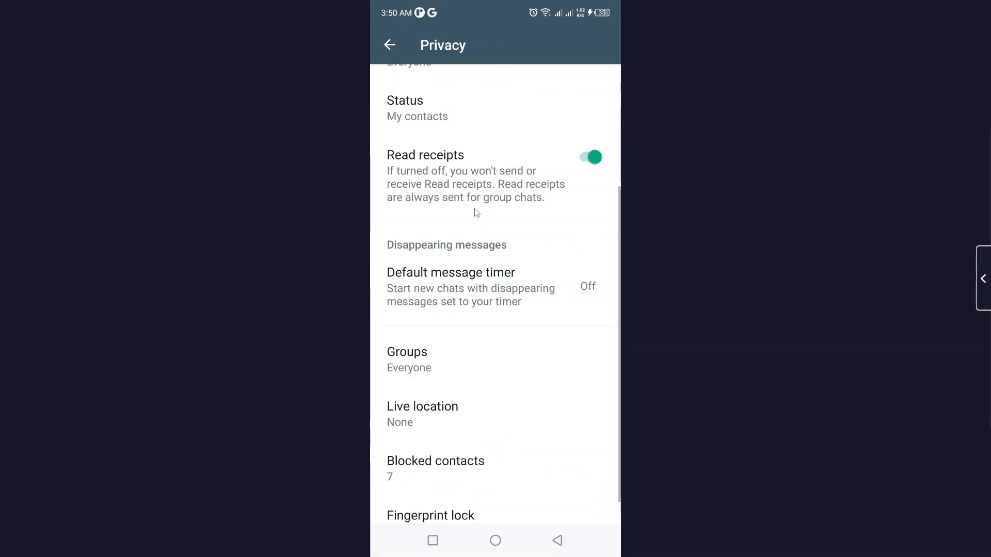
{"action": "scroll", "scroll_direction": "down", "scroll_amount": 3}
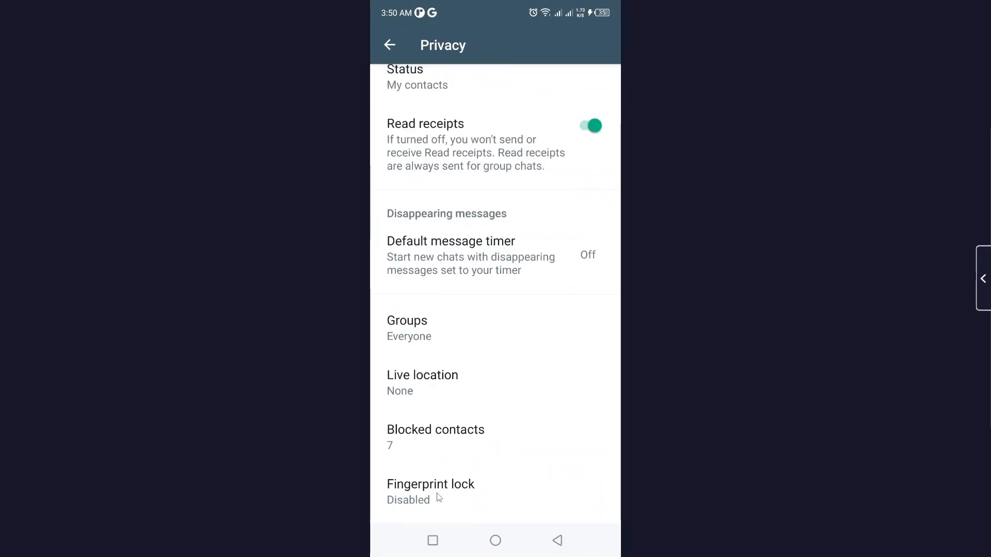
{"action": "left_click", "coordinate": [431, 490]}
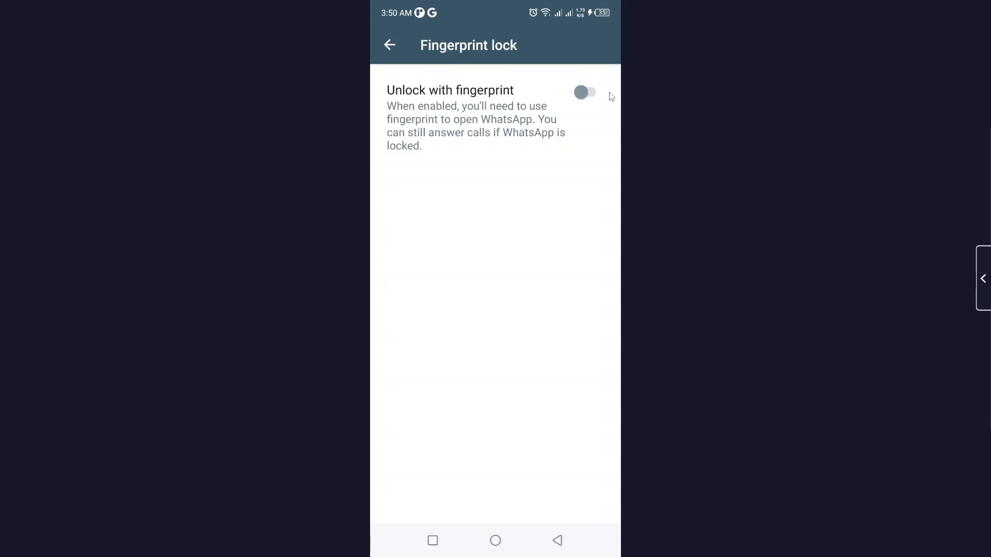
- Try enabling Unlock with fingerprint, dismiss the Set Up Fingerprint notice, and go home
{"action": "left_click", "coordinate": [584, 92]}
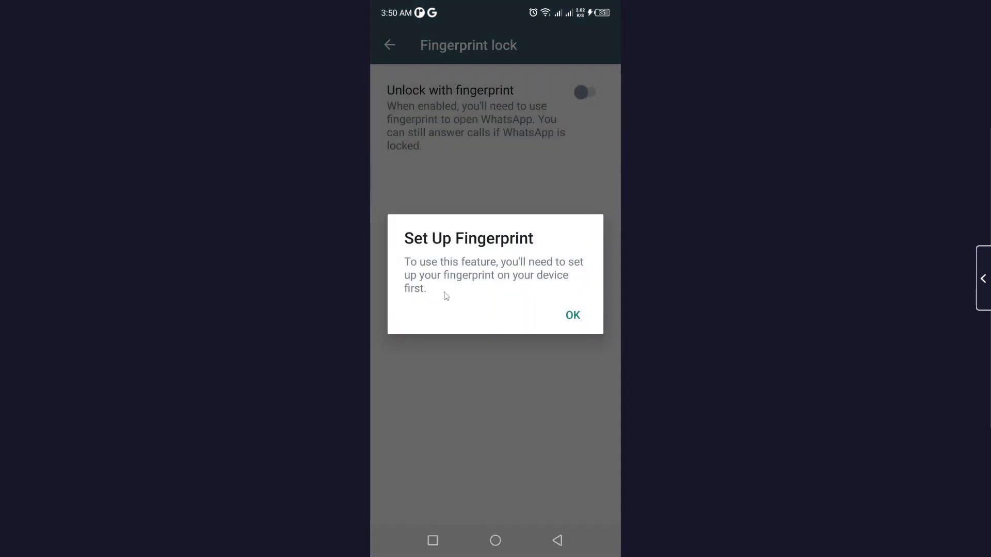
{"action": "mouse_move", "coordinate": [531, 260]}
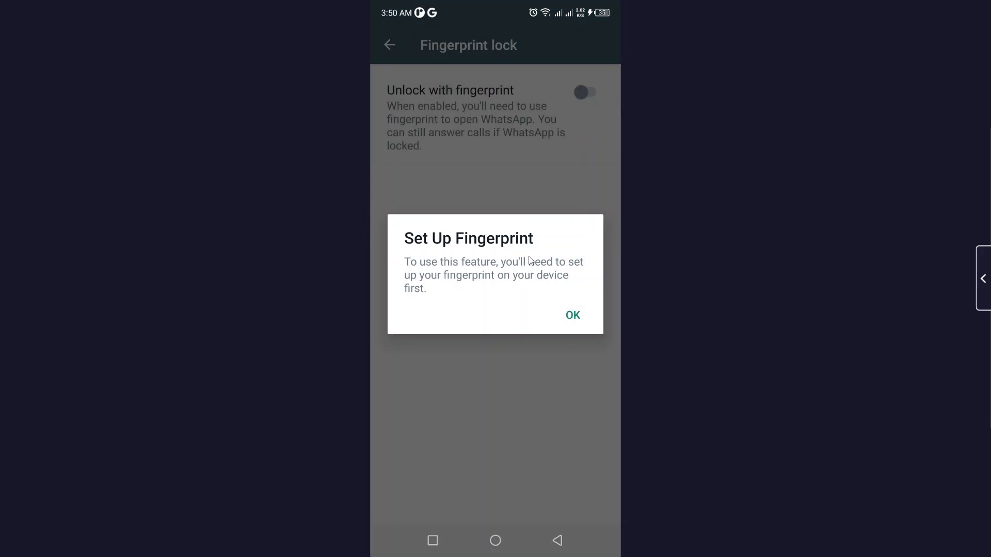
{"action": "mouse_move", "coordinate": [568, 273]}
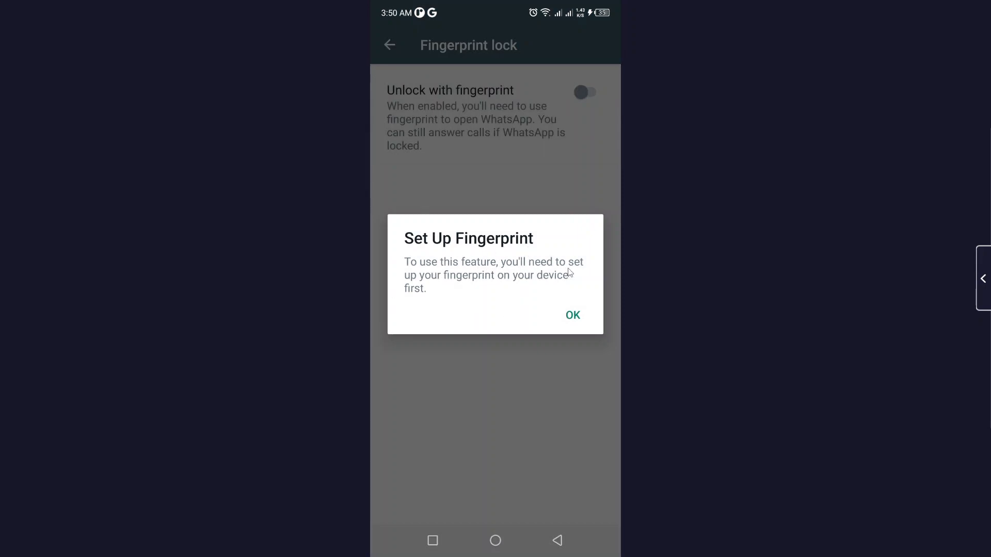
{"action": "mouse_move", "coordinate": [536, 287]}
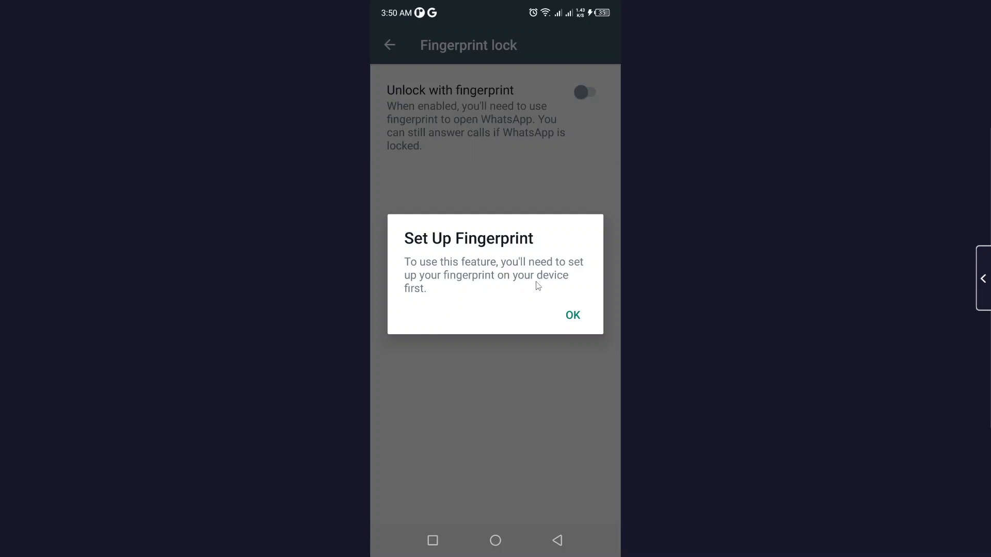
{"action": "mouse_move", "coordinate": [523, 98]}
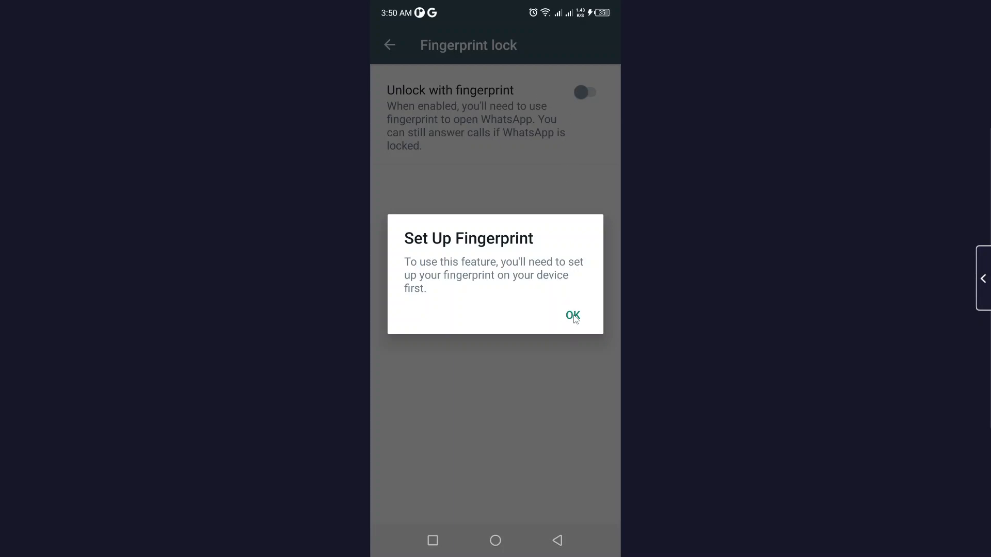
{"action": "left_click", "coordinate": [572, 315]}
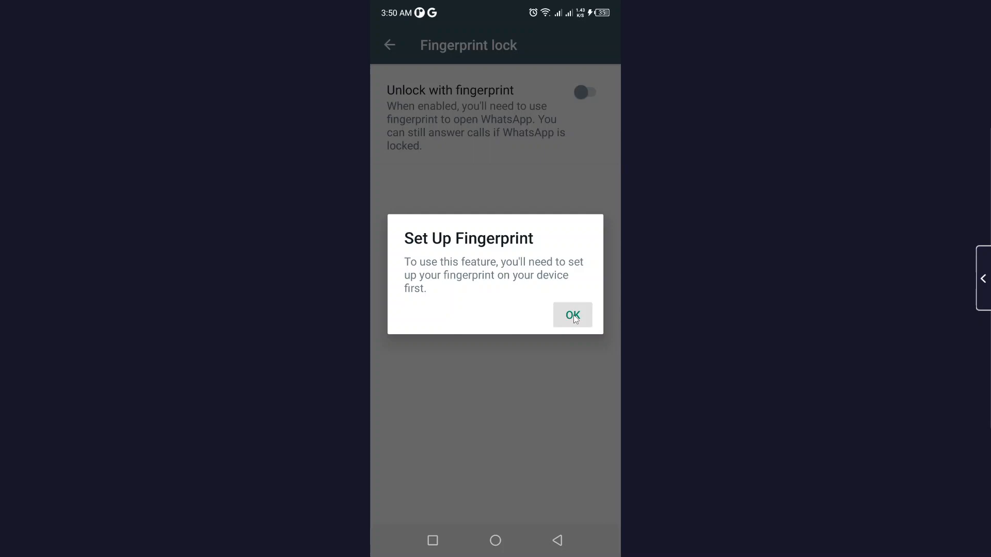
{"action": "left_click", "coordinate": [572, 314]}
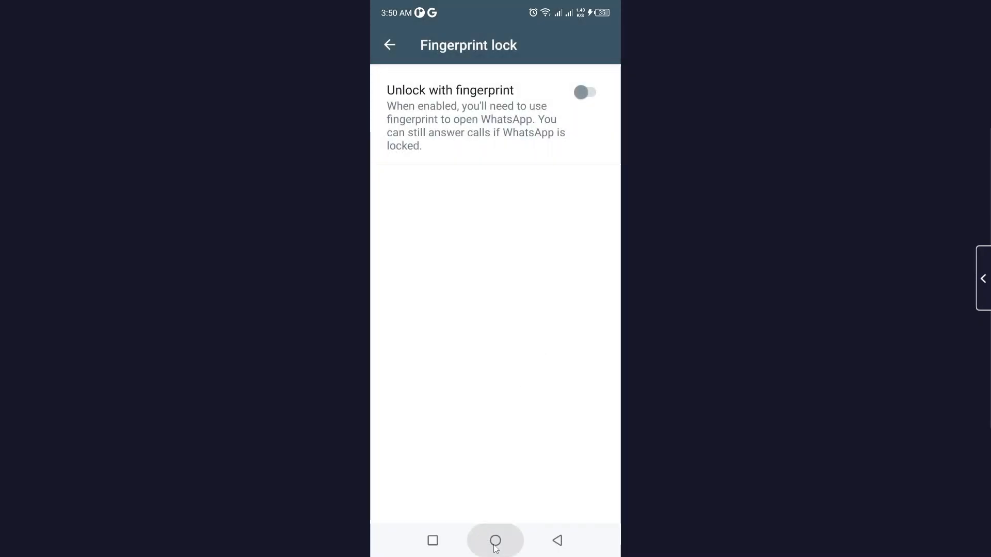
{"action": "left_click", "coordinate": [494, 540]}
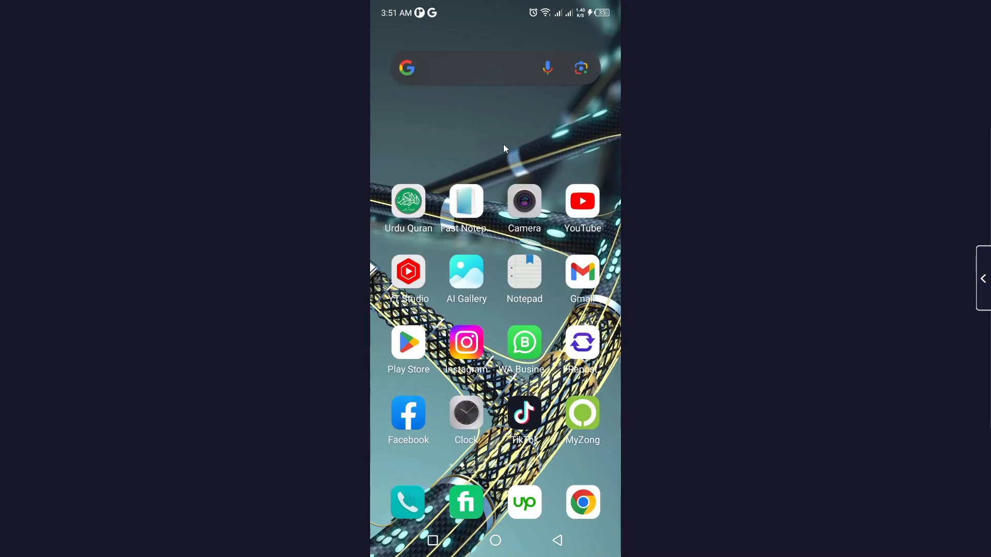